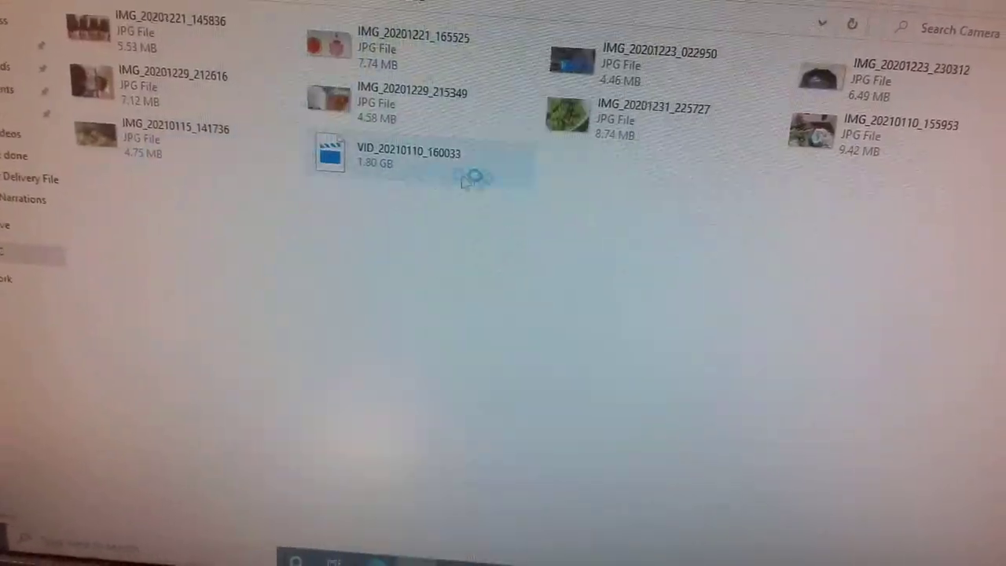
# Step: Browse the Camera photo folder, then right-click the desktop to refresh it
pyautogui.scroll(-3)
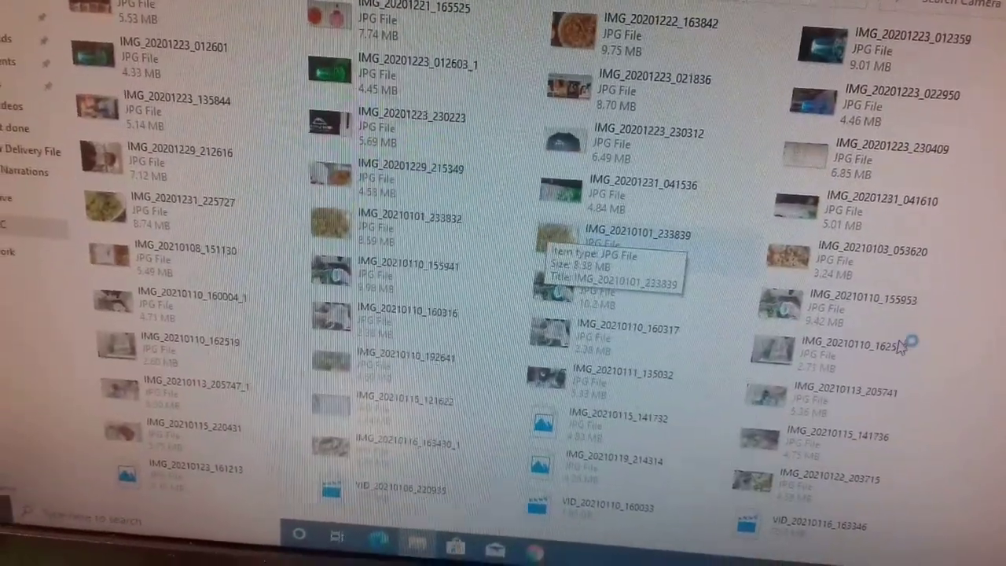
pyautogui.scroll(-3)
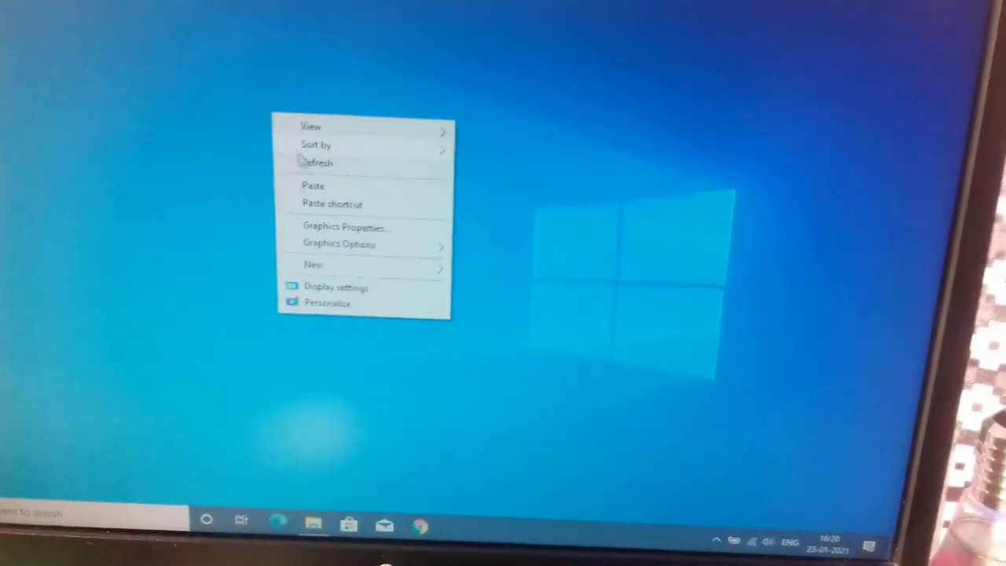
pyautogui.click(338, 210)
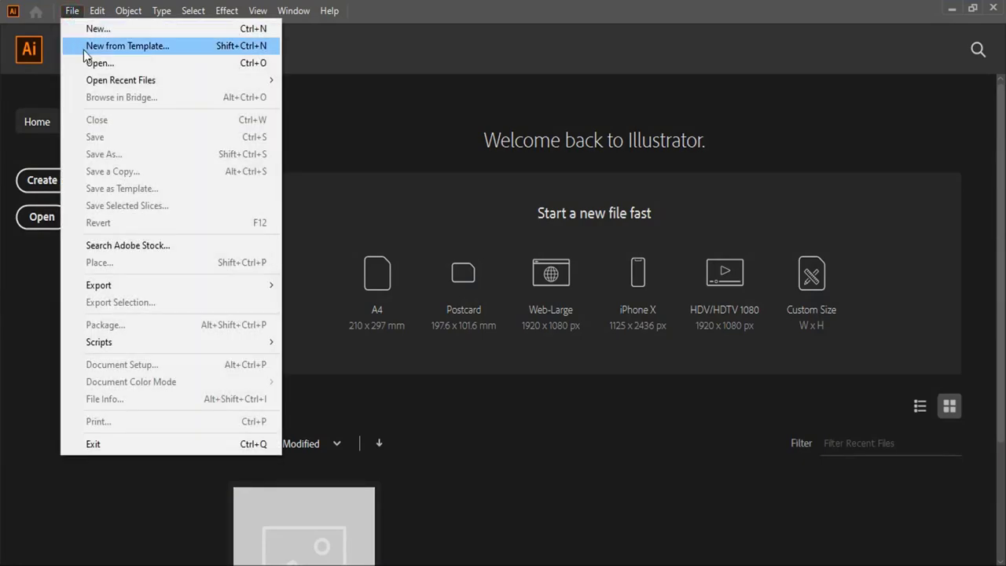
# Step: Open the photo IMG_20210123_161213 of the duck sketch from the Desktop
pyautogui.click(99, 63)
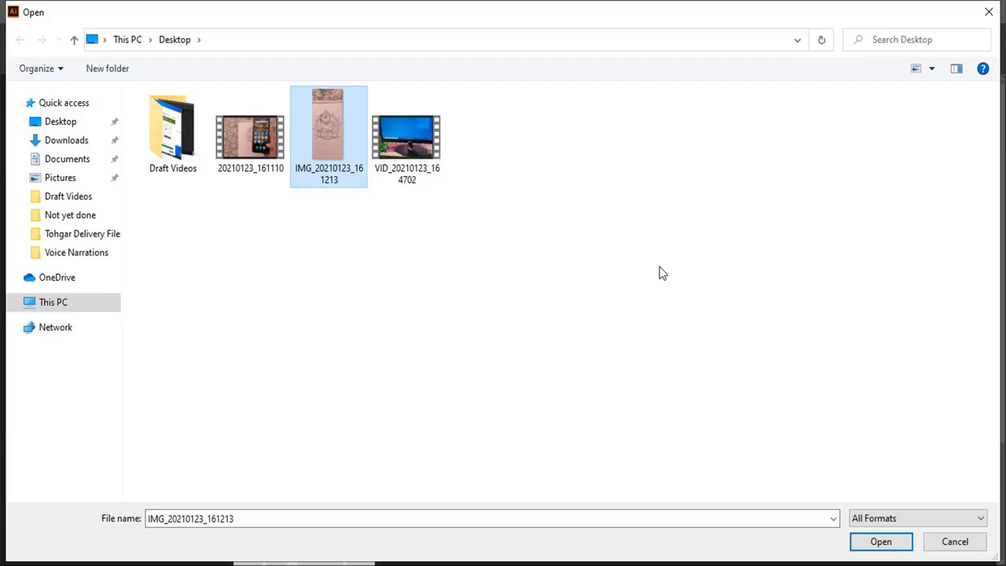
pyautogui.click(880, 541)
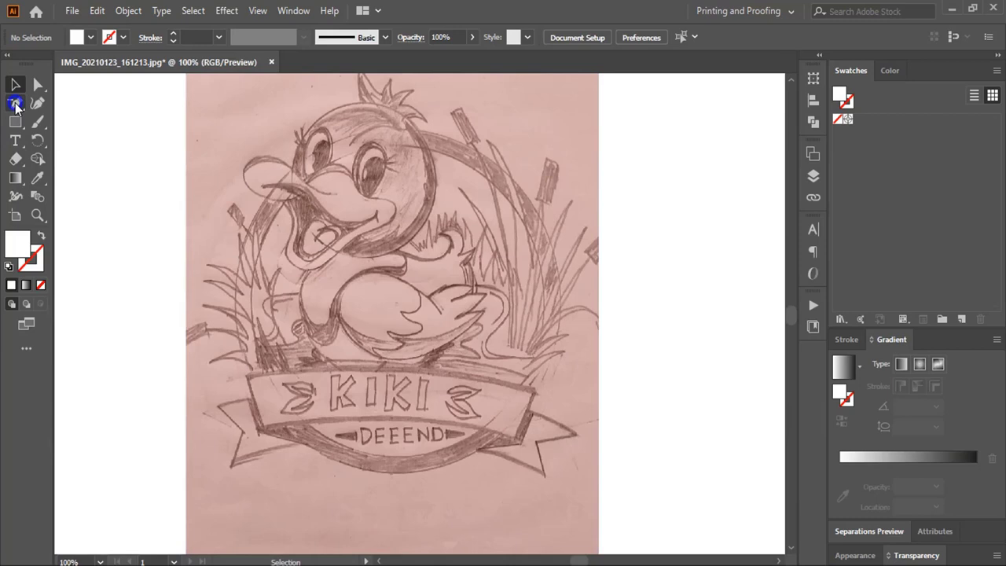
# Step: Trace the duck's head outline with the Pen tool using no fill, then switch to the Selection tool
pyautogui.click(15, 103)
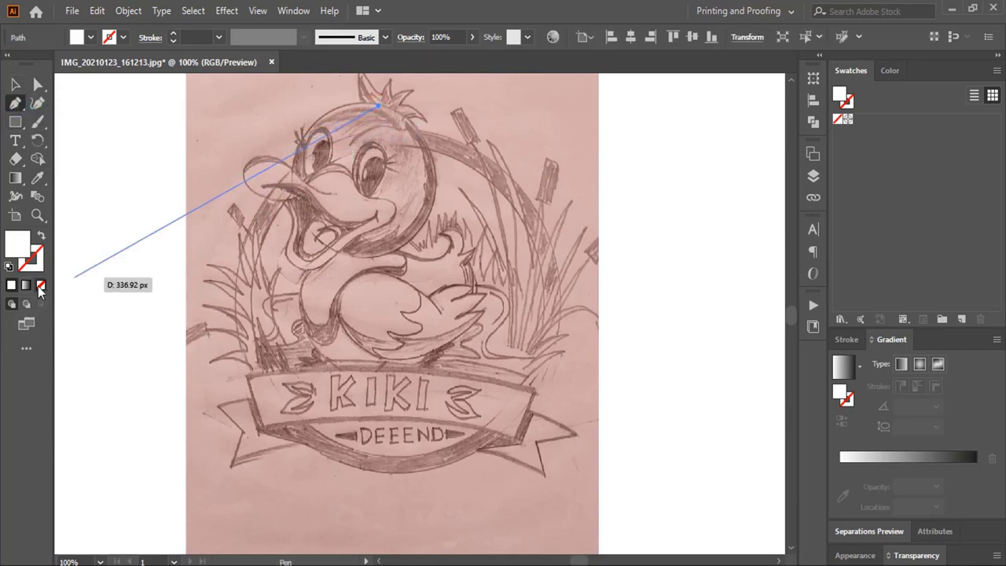
pyautogui.click(892, 70)
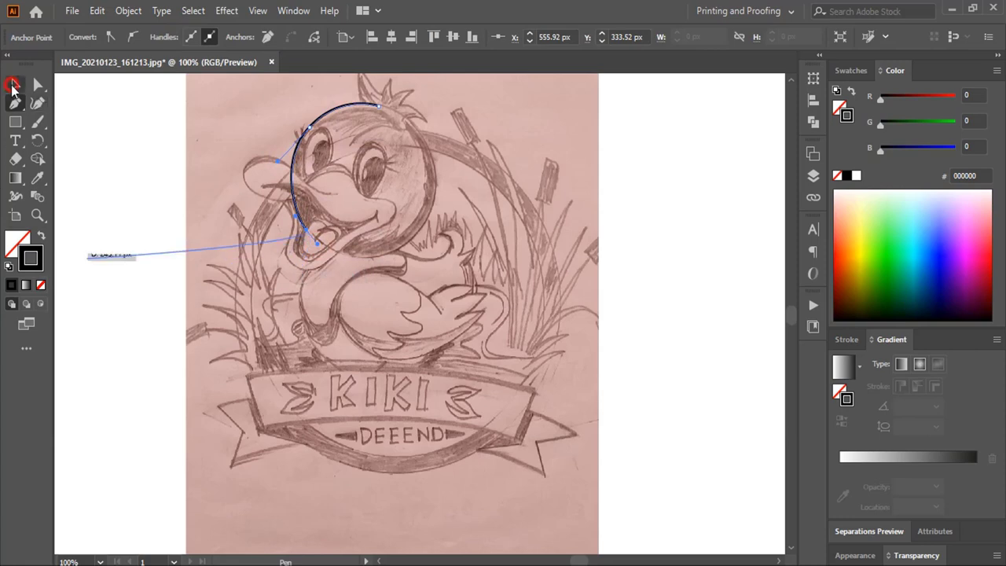
pyautogui.click(14, 84)
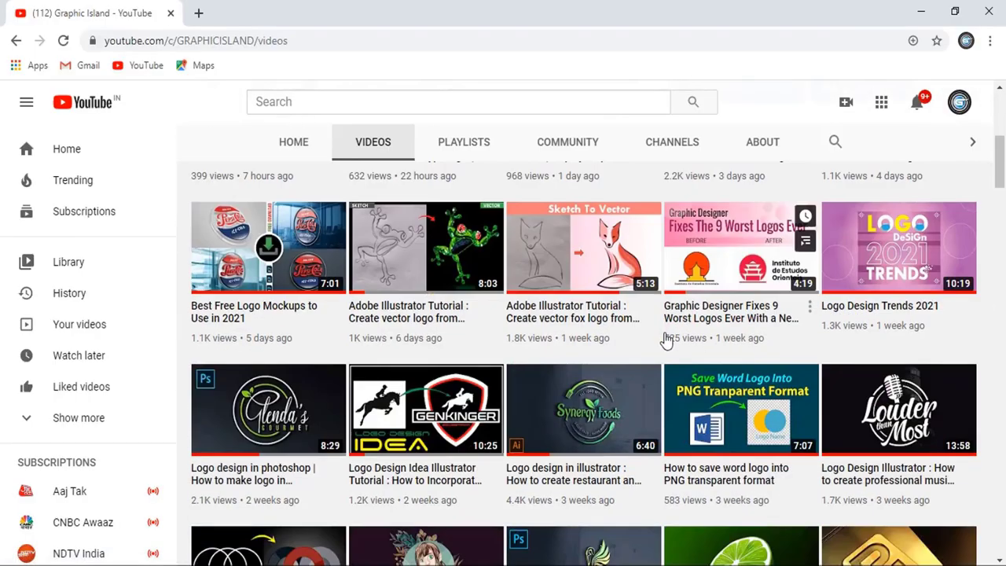
# Step: Scroll the channel's video list down to the 'Vector Logo Design From Sketch in illustrator' video
pyautogui.scroll(-3)
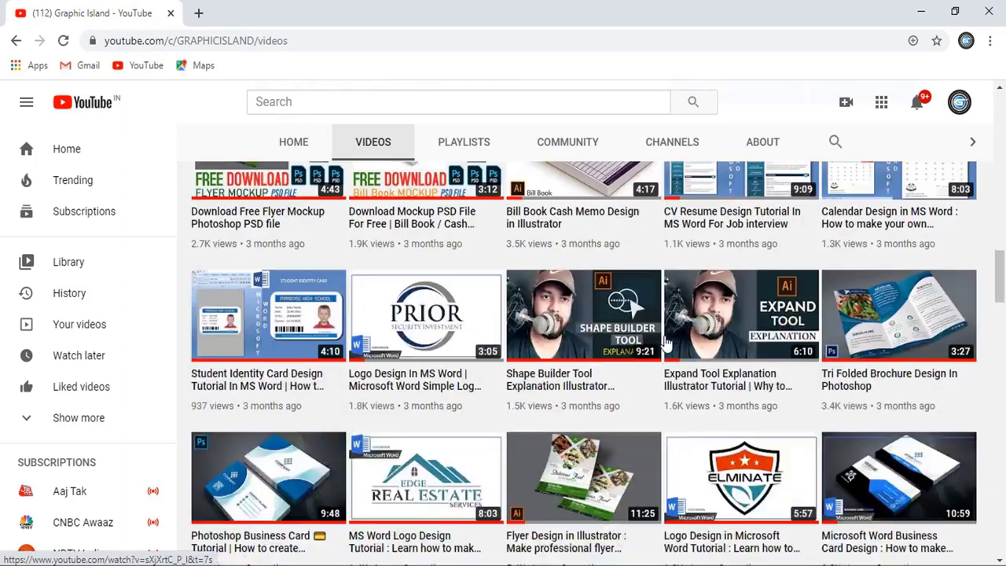
pyautogui.scroll(-3)
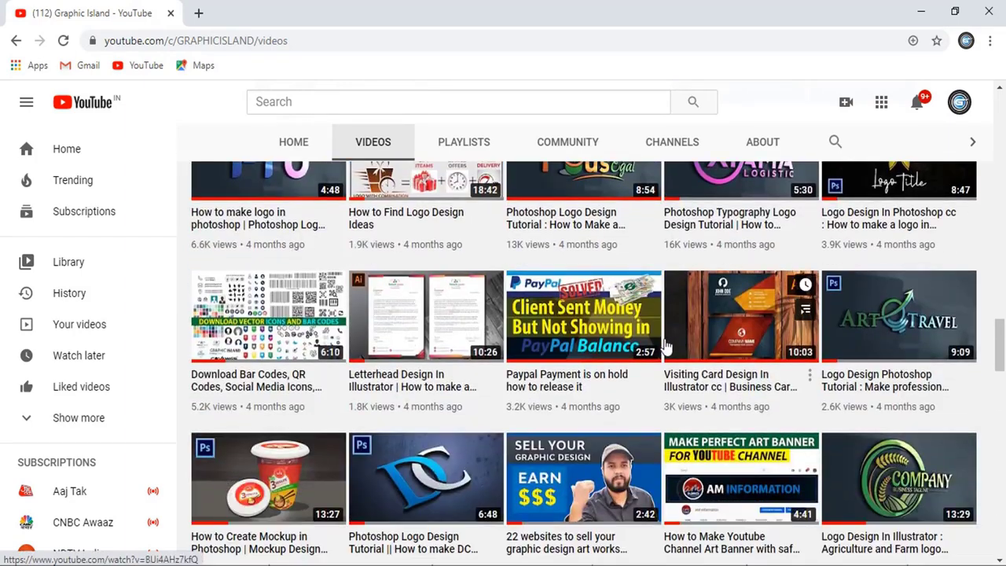
pyautogui.scroll(-3)
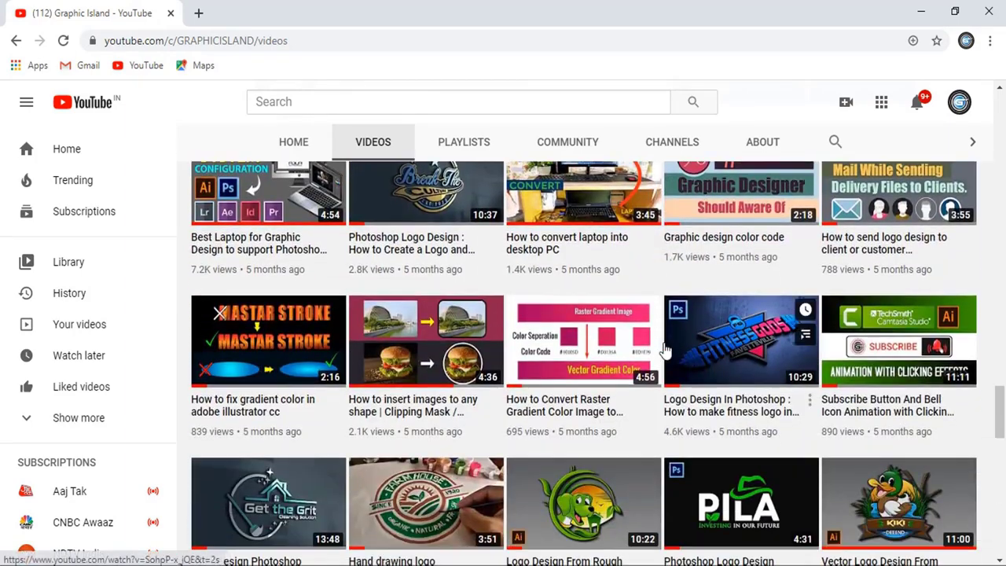
pyautogui.scroll(-3)
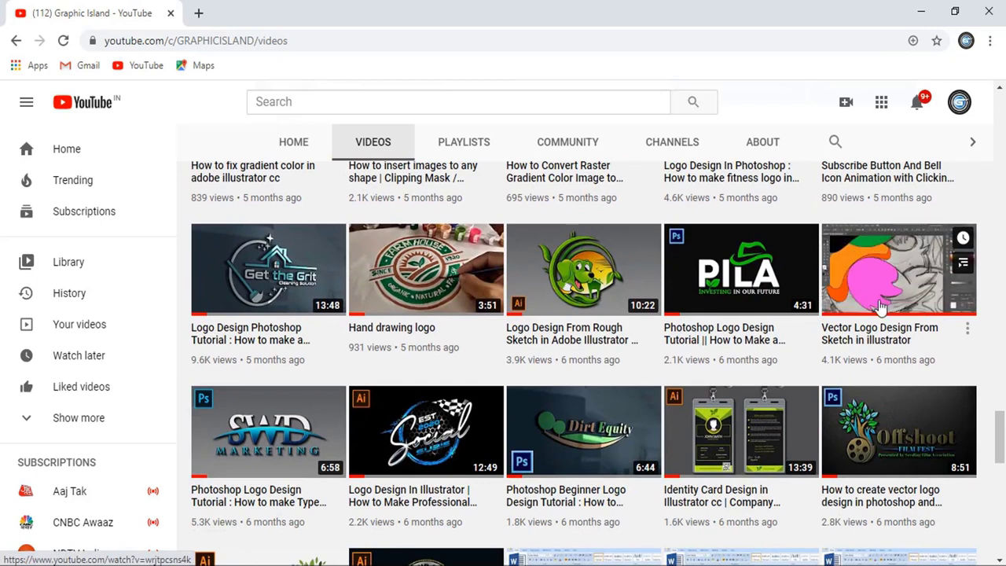
pyautogui.moveTo(888, 305)
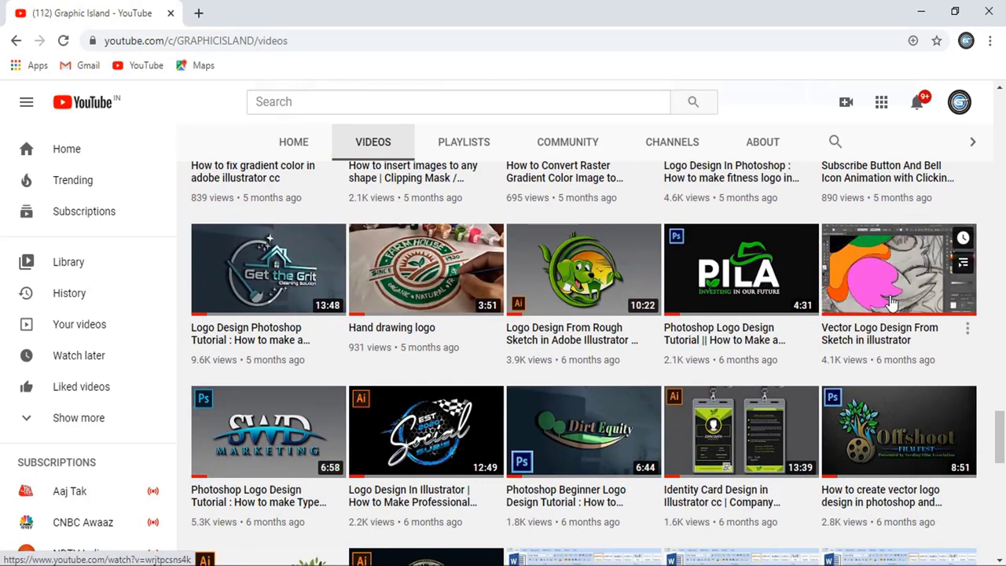
pyautogui.moveTo(461, 367)
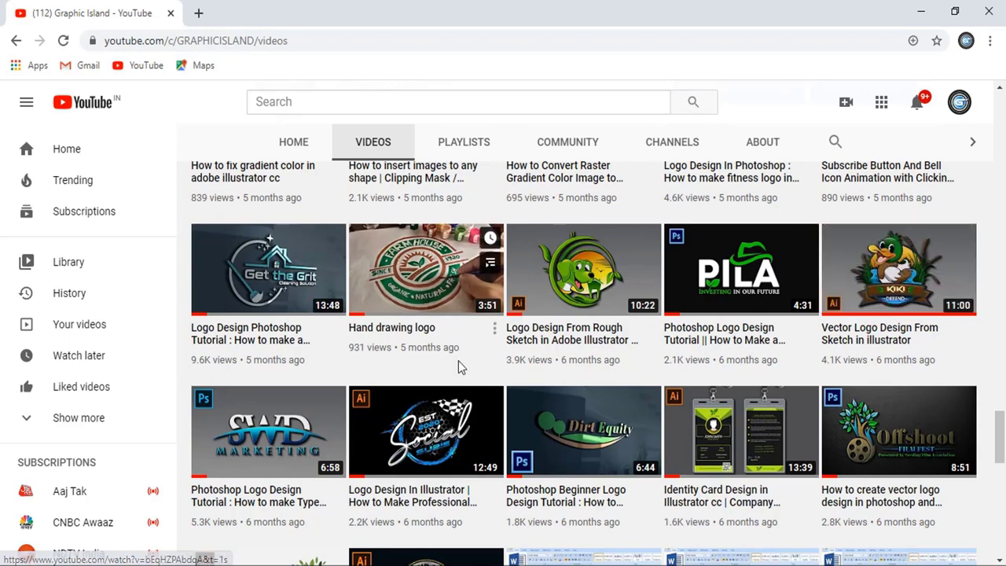